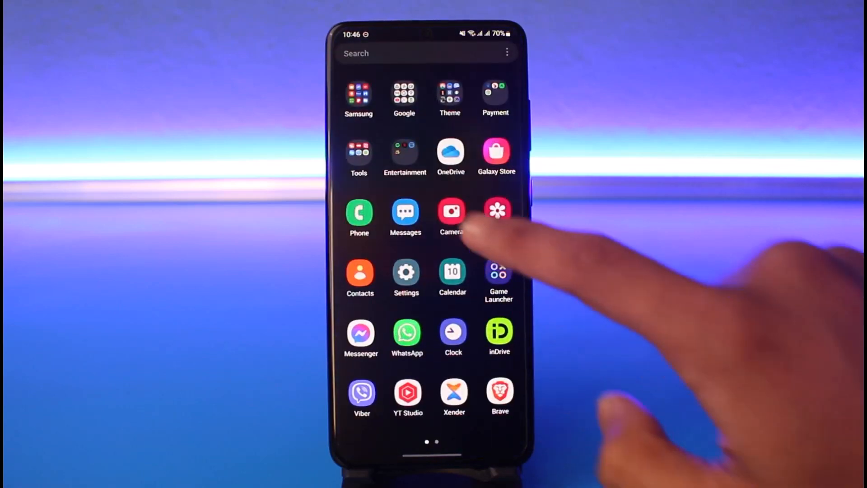
# Step: Launch the Play Store from the home screen's Google folder
pyautogui.click(404, 96)
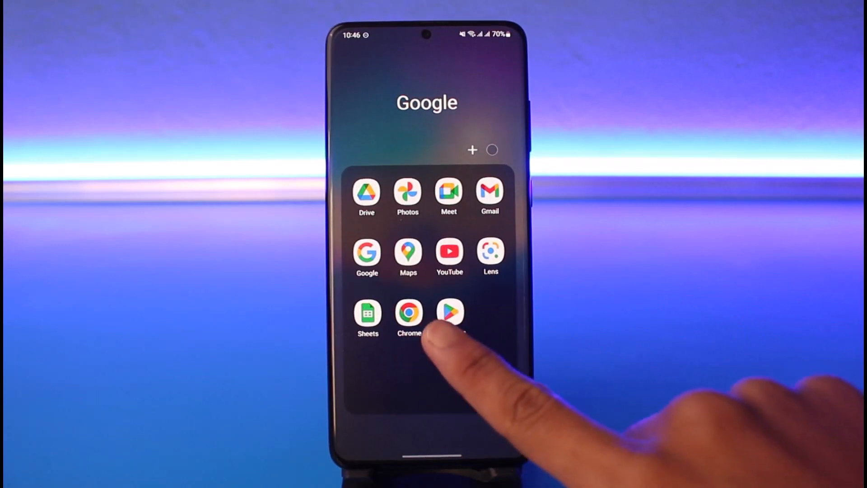
pyautogui.click(450, 313)
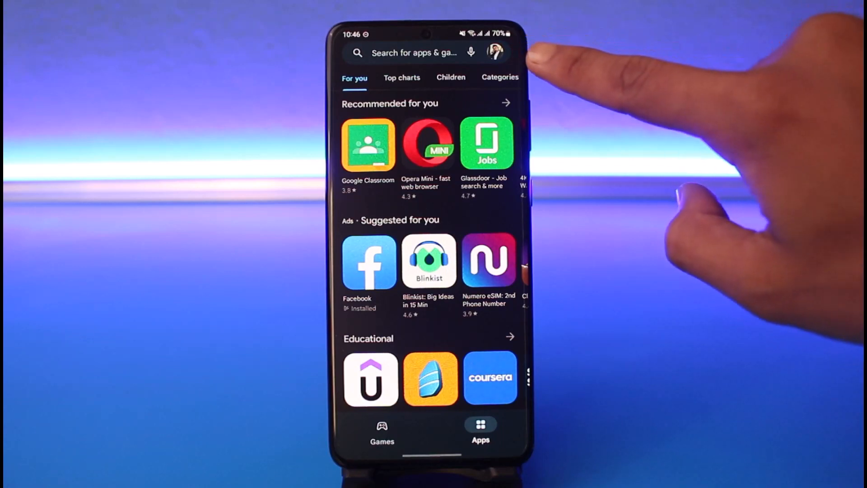
# Step: From the Play Store profile menu, reach the Google Account's Security settings
pyautogui.click(495, 53)
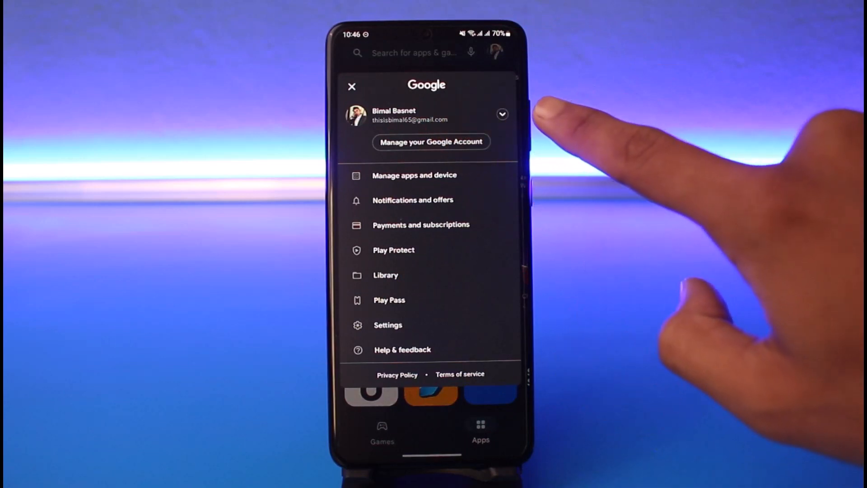
pyautogui.moveTo(454, 144)
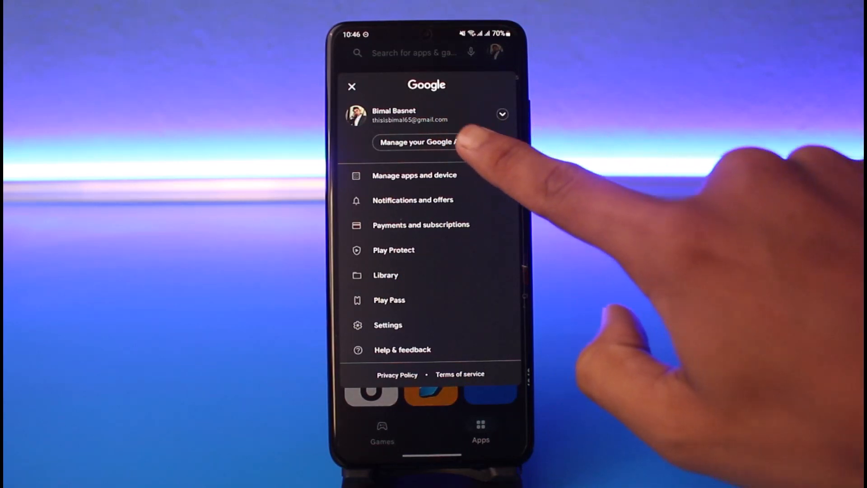
pyautogui.click(418, 142)
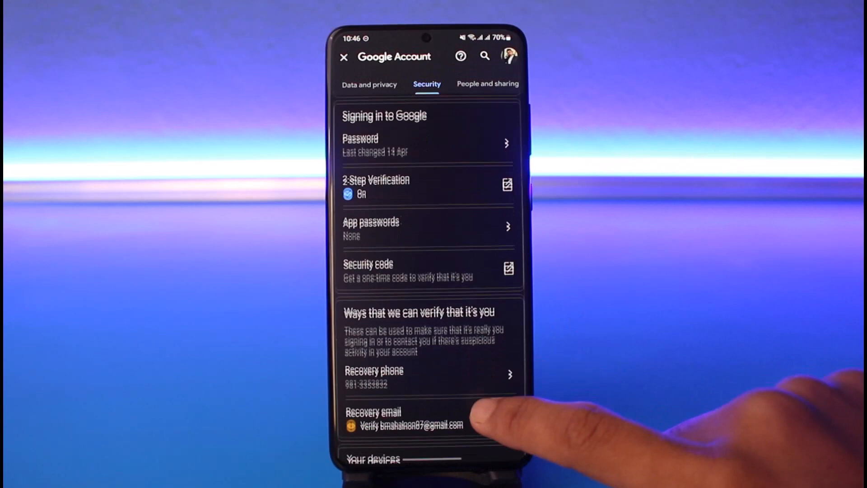
# Step: Scroll the Security tab to 'Your devices' and choose 'Manage all devices'
pyautogui.scroll(-3)
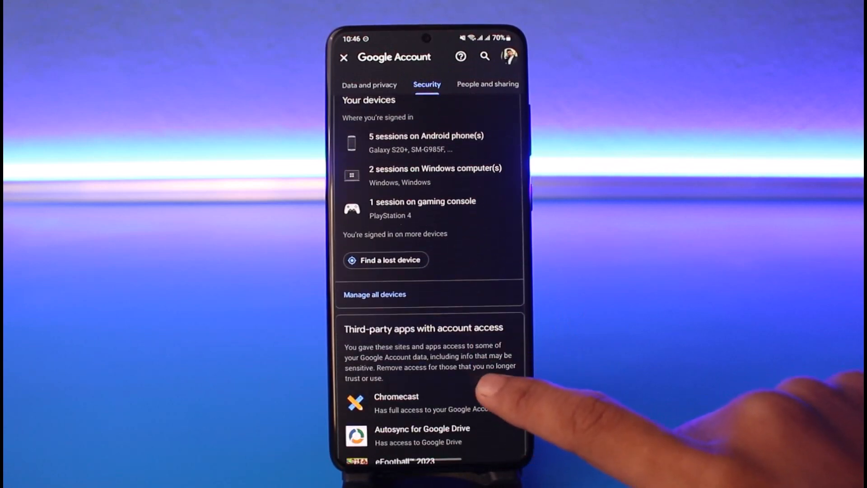
pyautogui.scroll(-3)
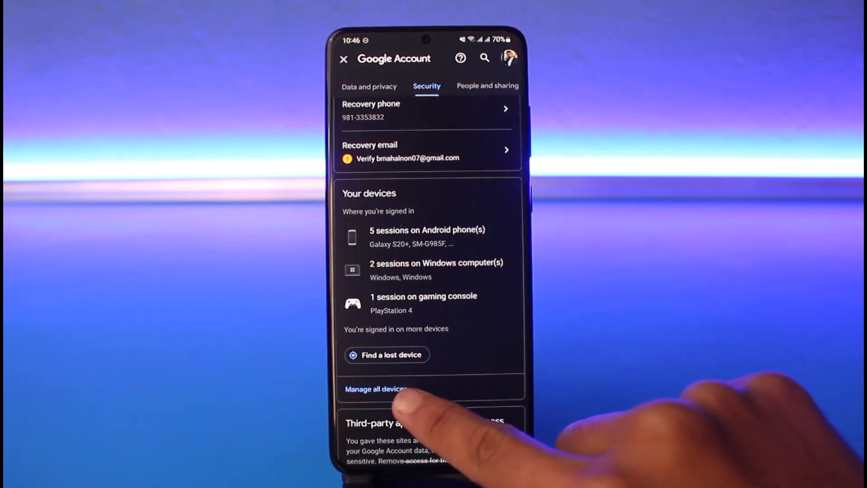
pyautogui.click(376, 389)
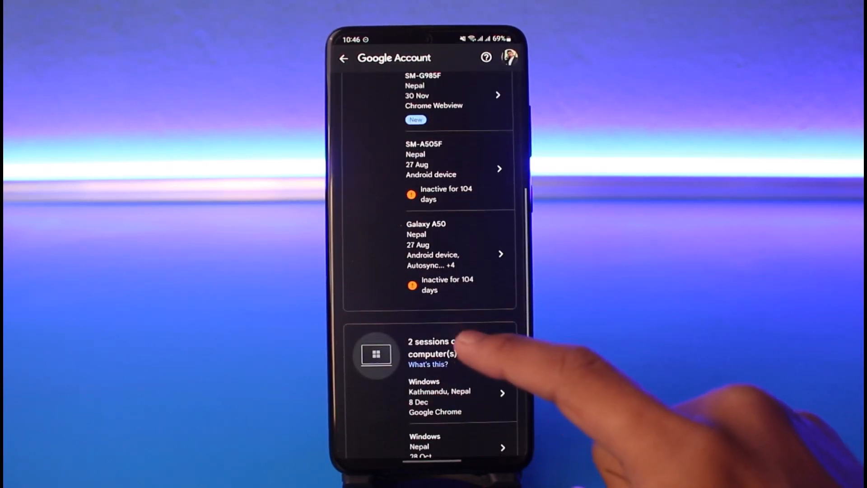
# Step: Sign the Galaxy A50 out of the account, confirming and dismissing the notice
pyautogui.scroll(-3)
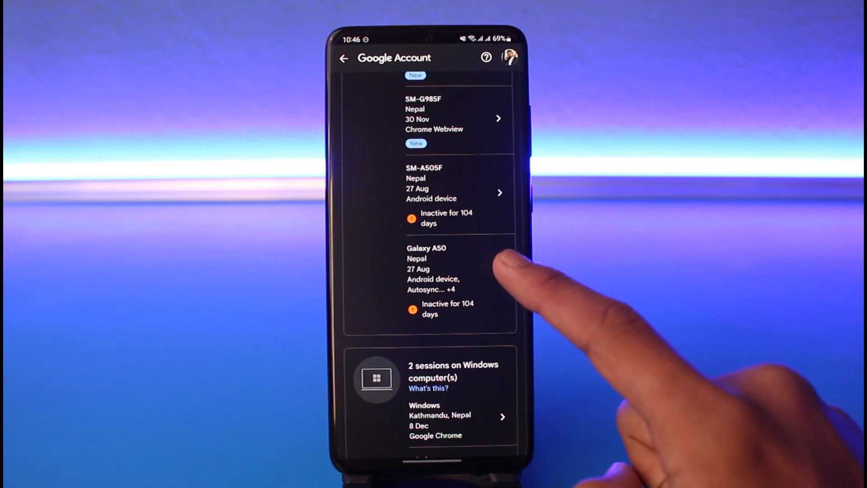
pyautogui.click(443, 268)
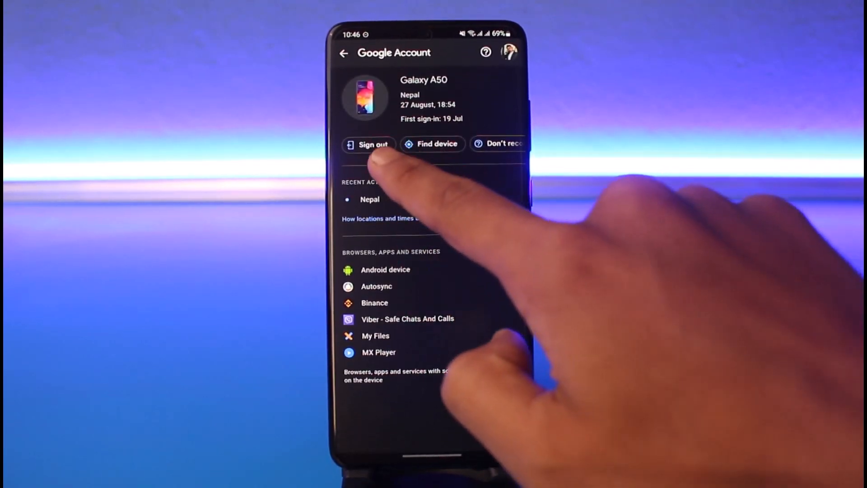
pyautogui.click(372, 143)
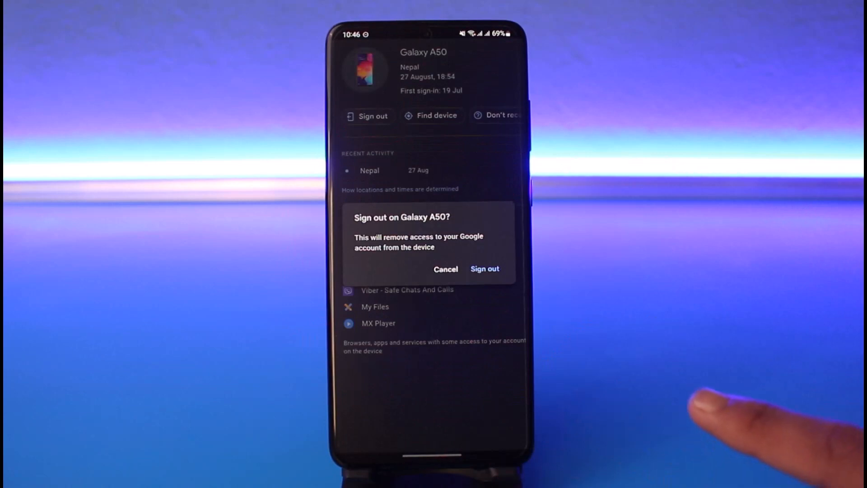
pyautogui.click(483, 269)
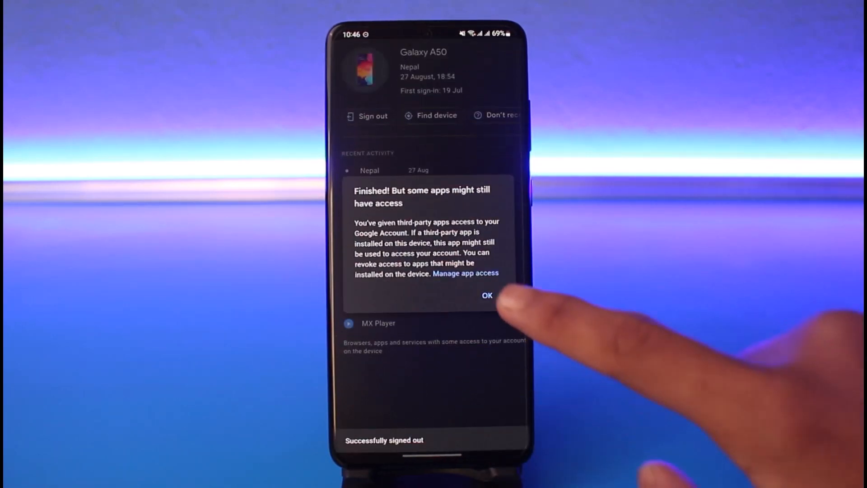
pyautogui.click(487, 296)
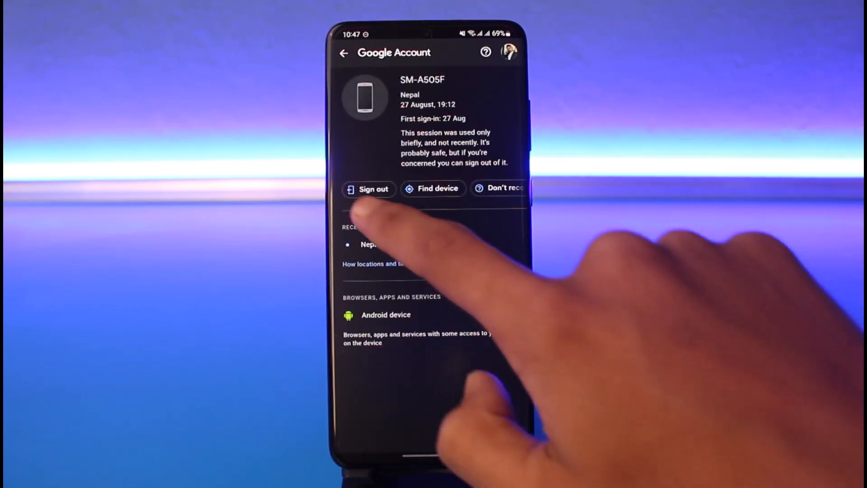
# Step: Sign out SM-A505F and verify both old phones show 'Signed out'
pyautogui.click(369, 189)
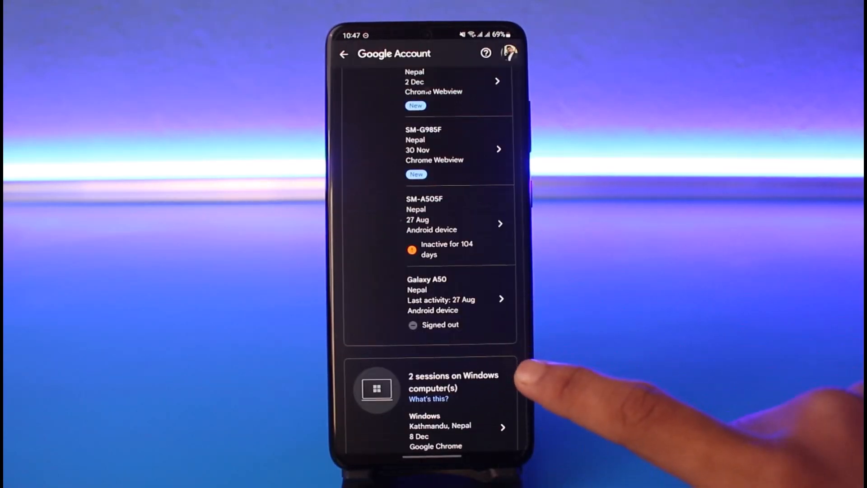
pyautogui.scroll(-3)
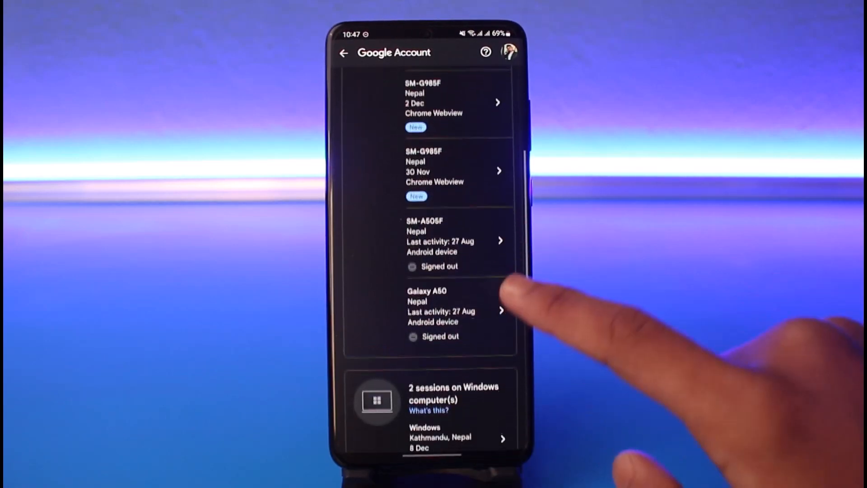